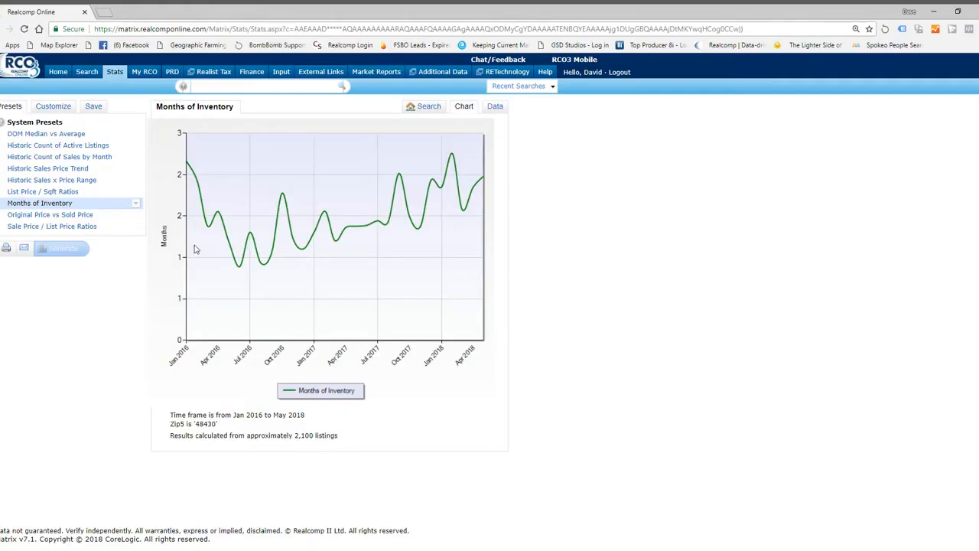
pyautogui.moveTo(171, 202)
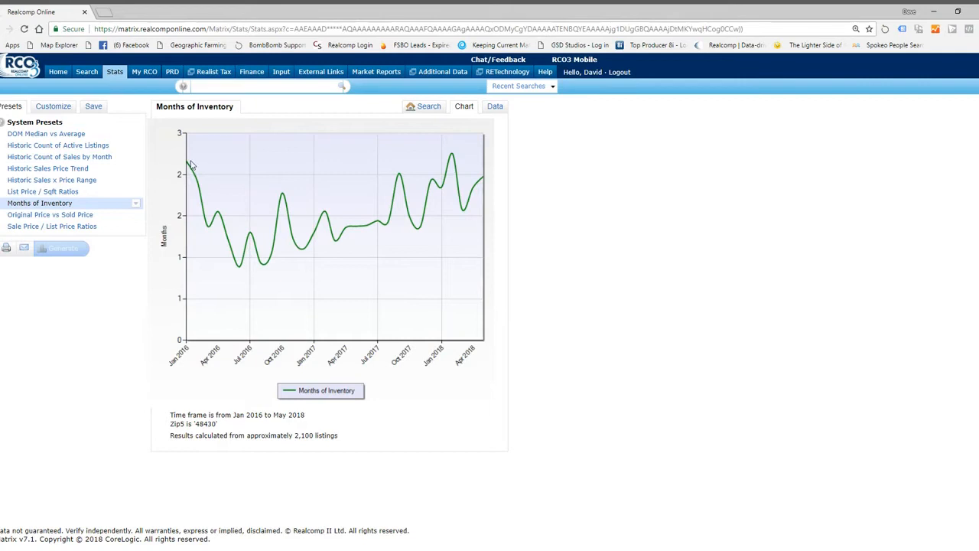
pyautogui.moveTo(190, 170)
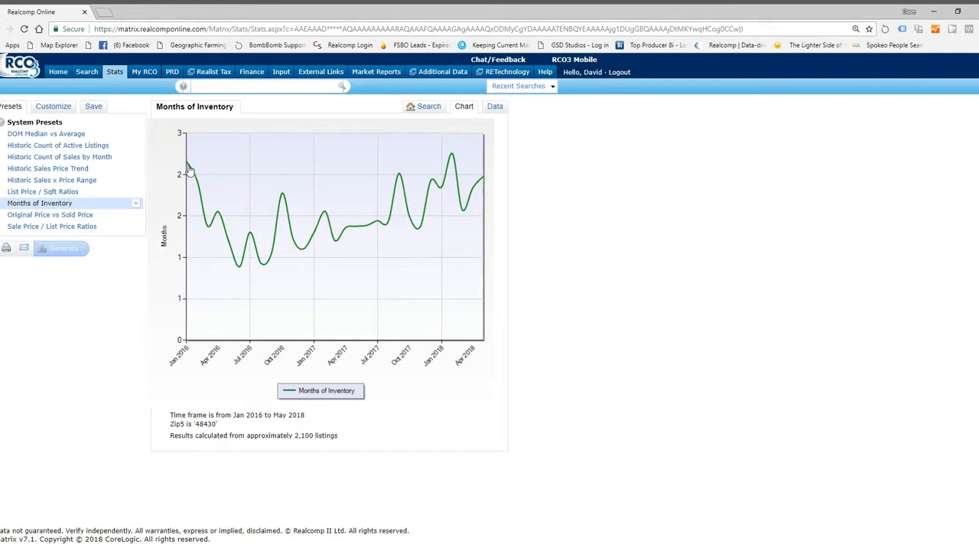
pyautogui.moveTo(190, 174)
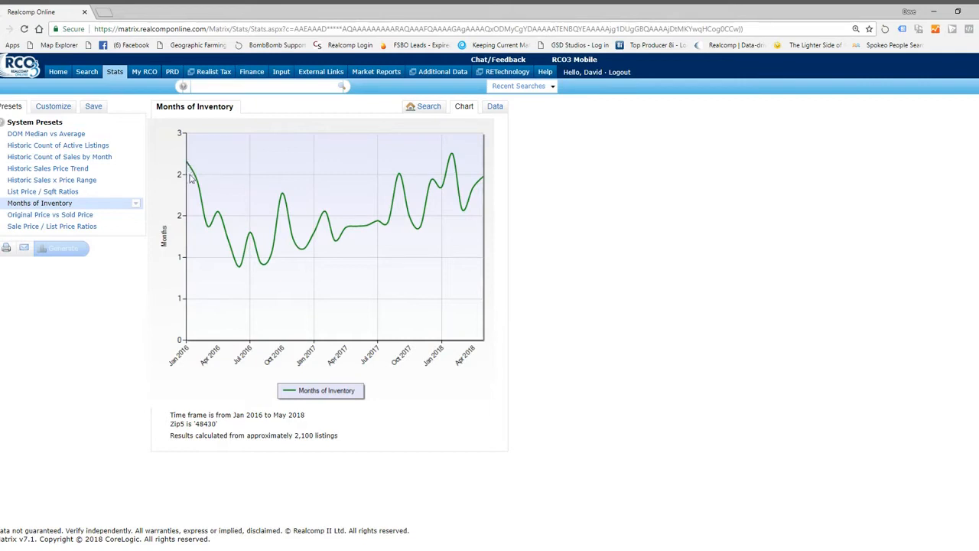
pyautogui.moveTo(238, 233)
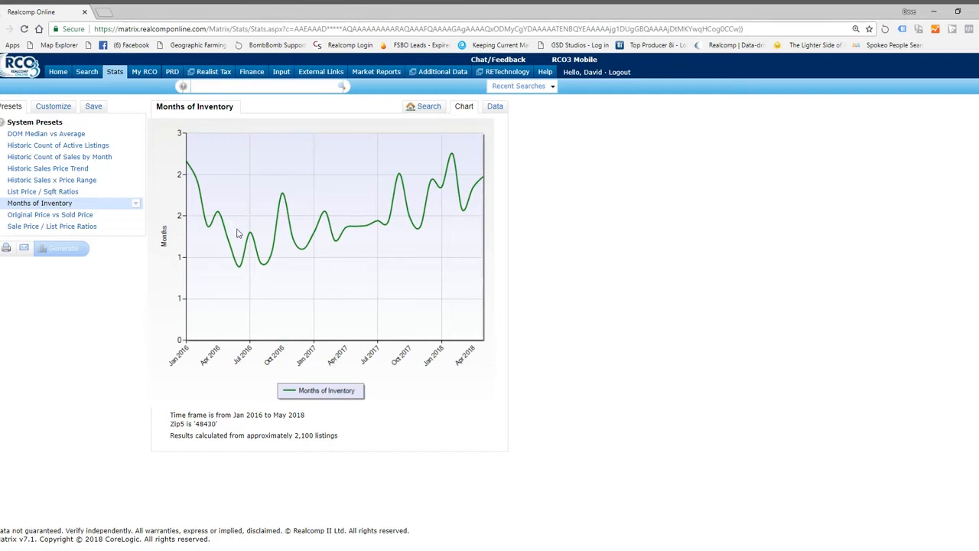
pyautogui.moveTo(283, 202)
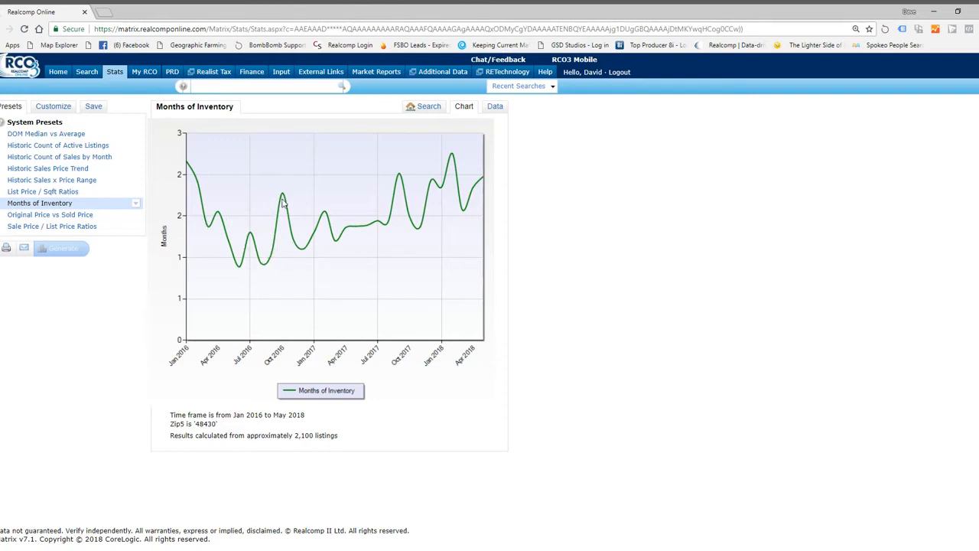
pyautogui.moveTo(323, 218)
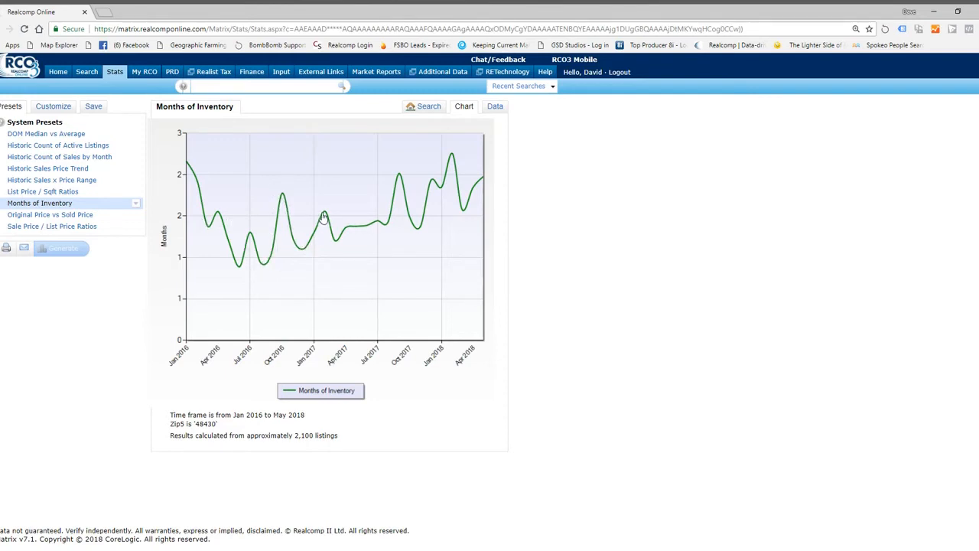
pyautogui.moveTo(391, 220)
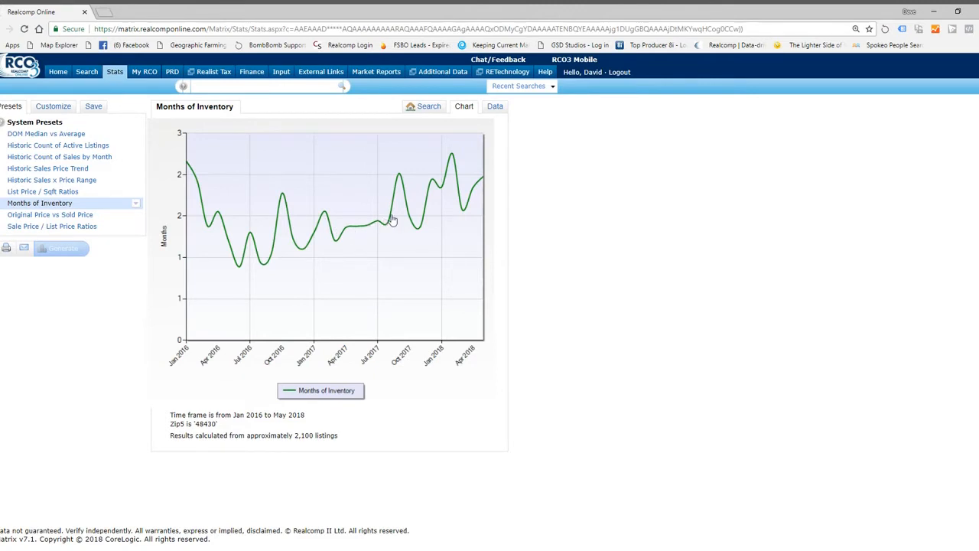
pyautogui.moveTo(404, 181)
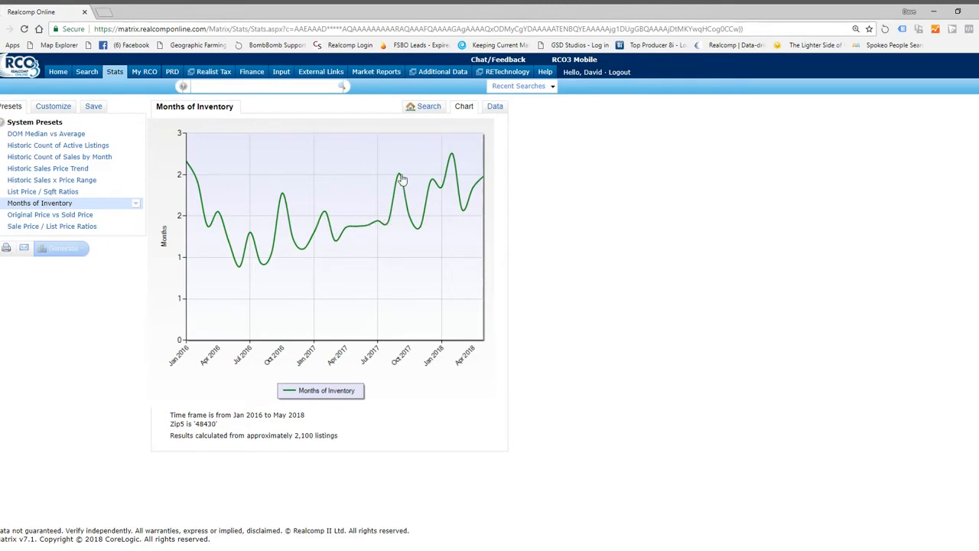
pyautogui.moveTo(428, 224)
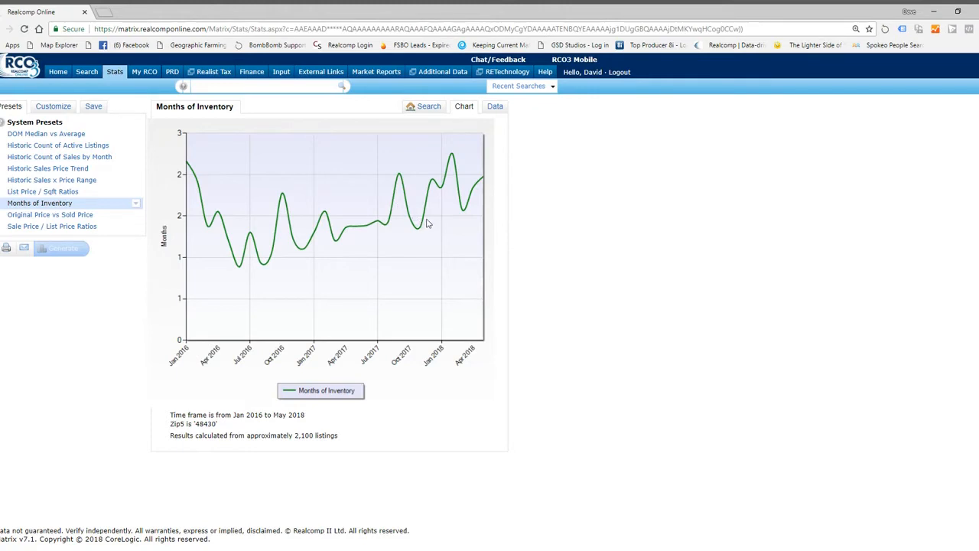
pyautogui.moveTo(444, 176)
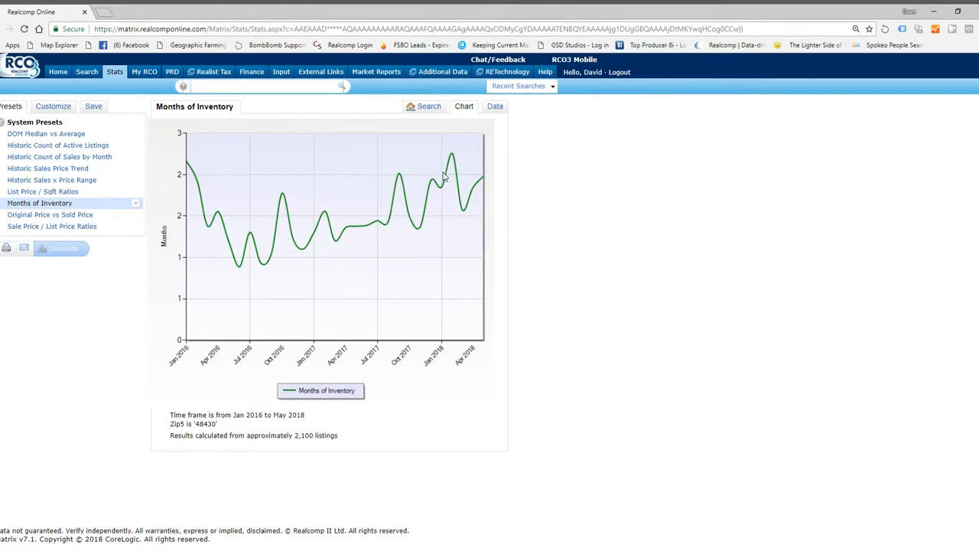
pyautogui.moveTo(453, 158)
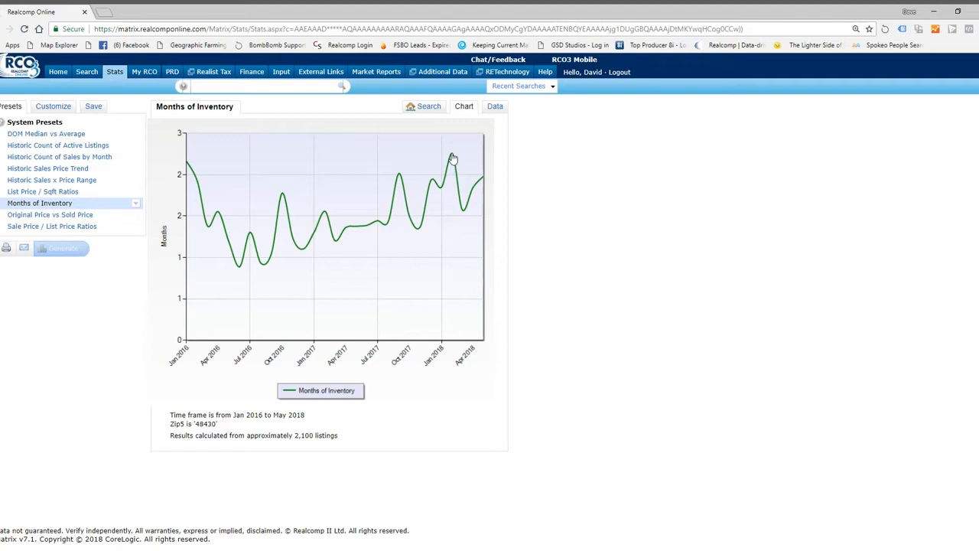
pyautogui.moveTo(483, 184)
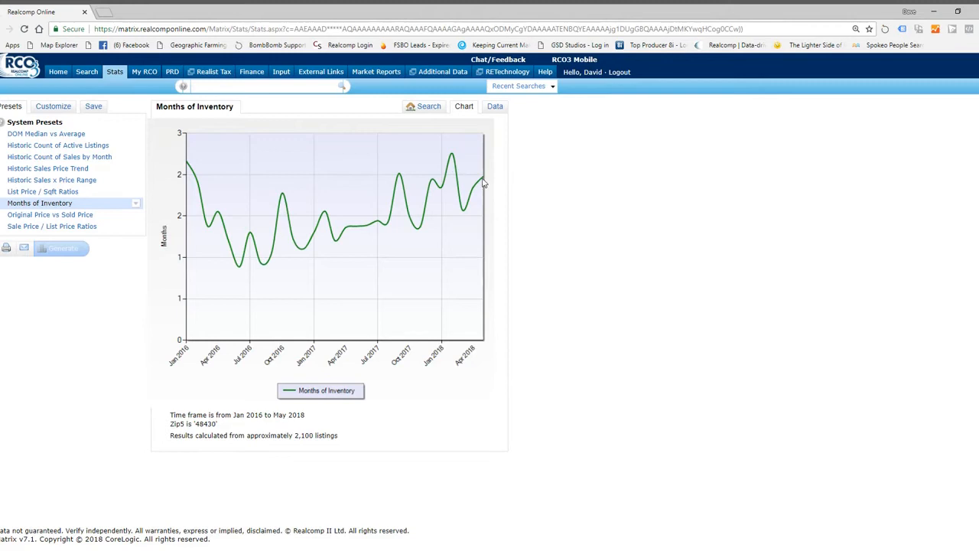
pyautogui.moveTo(484, 183)
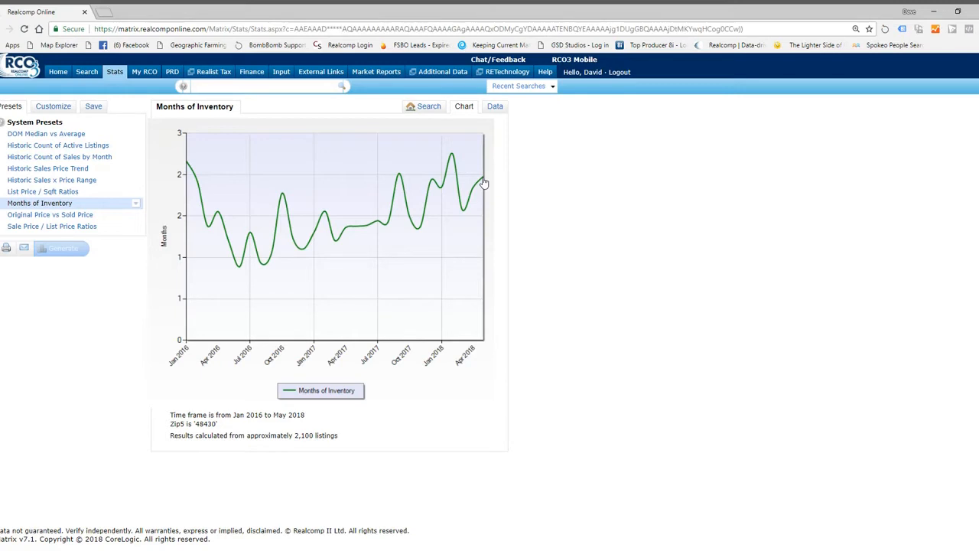
pyautogui.moveTo(429, 175)
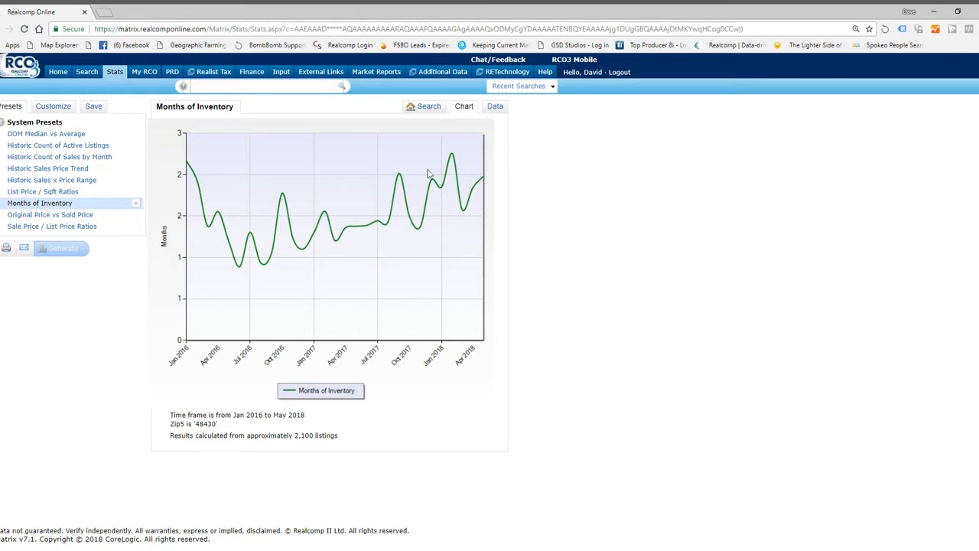
pyautogui.moveTo(58, 146)
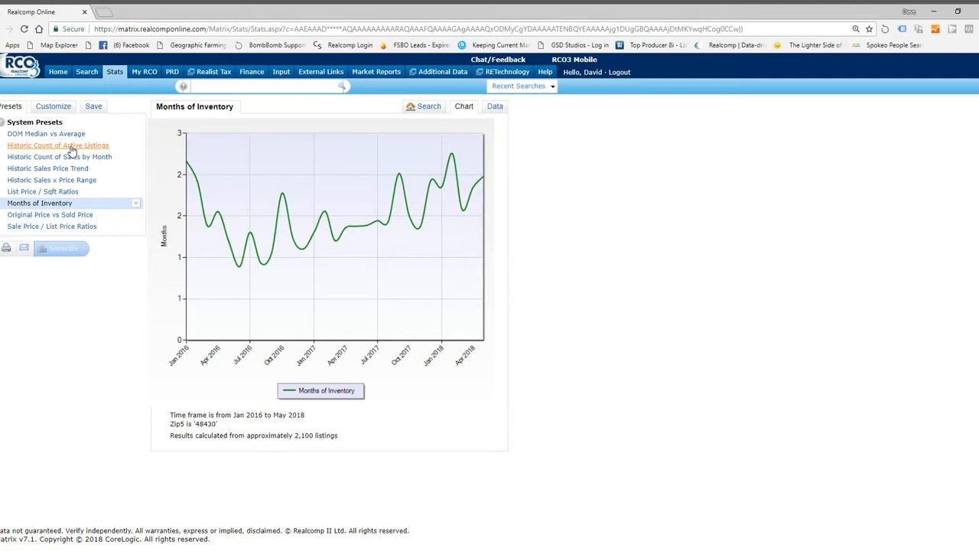
# Step: Show the Historic Count of Active Listings chart for zip 48430, Jan 2016–May 2018
pyautogui.click(58, 143)
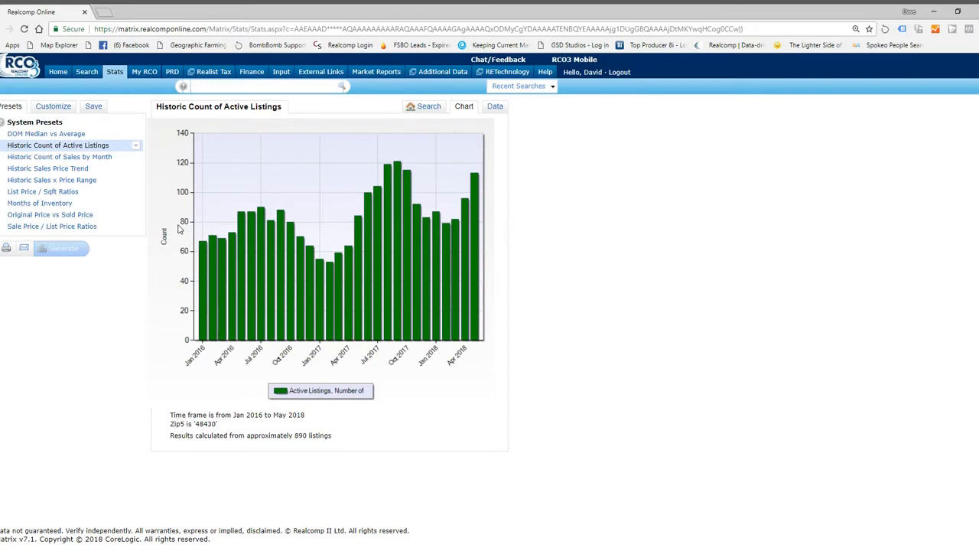
pyautogui.moveTo(174, 367)
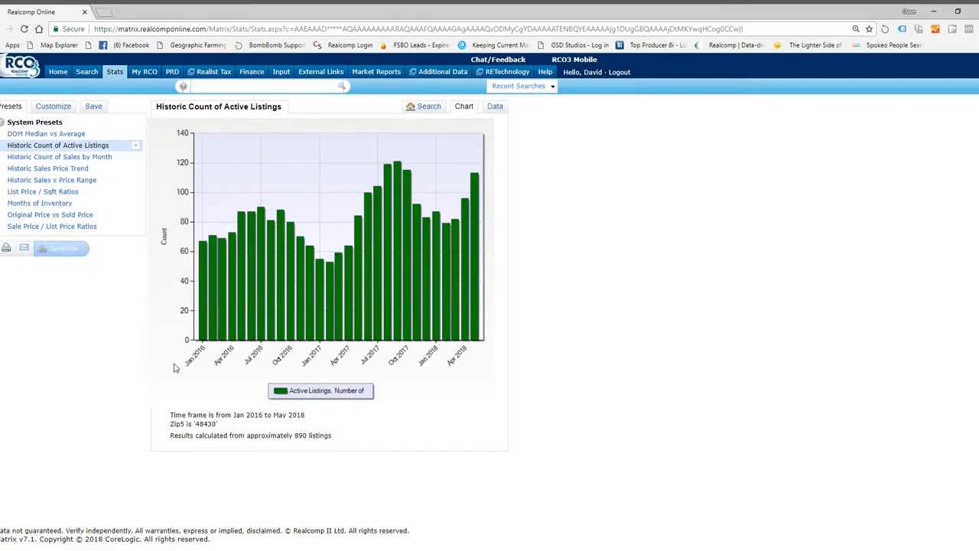
pyautogui.moveTo(203, 364)
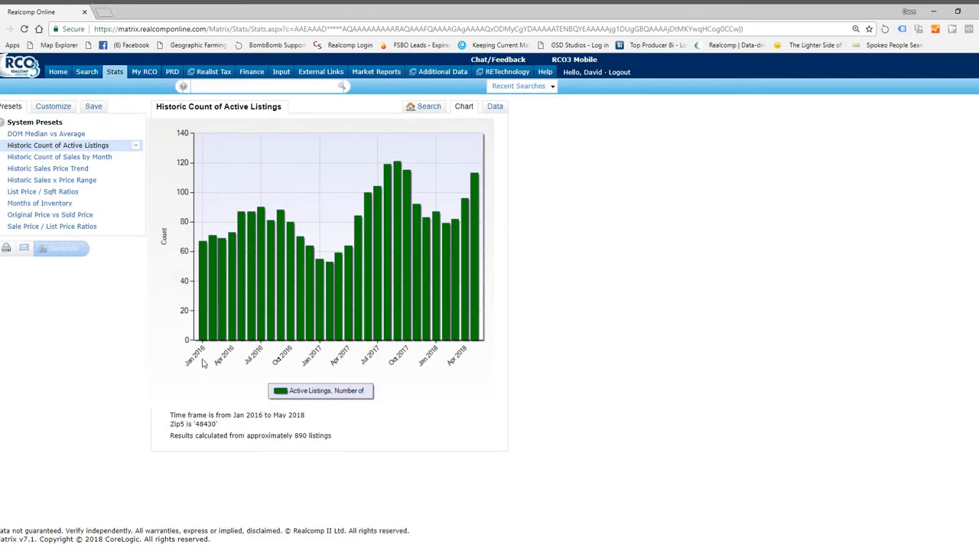
pyautogui.moveTo(223, 254)
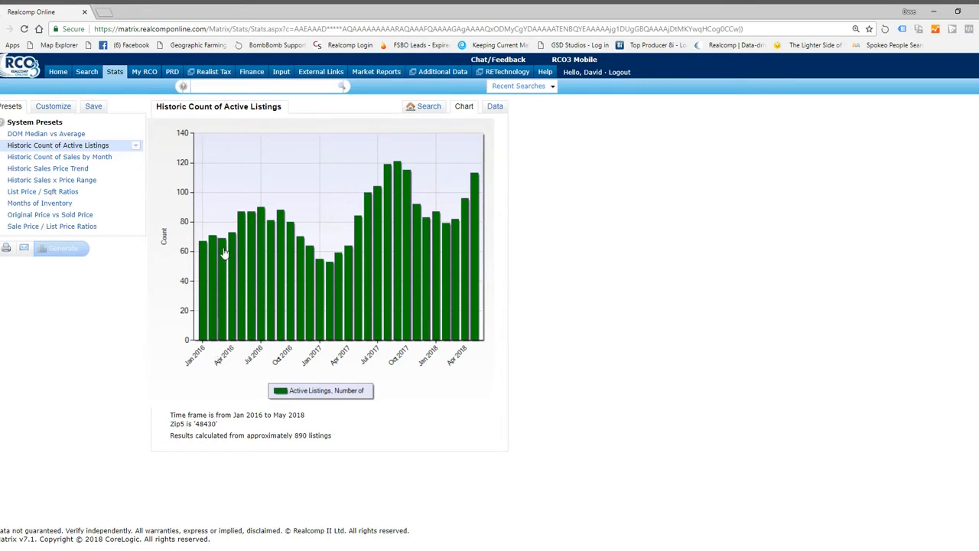
pyautogui.moveTo(266, 237)
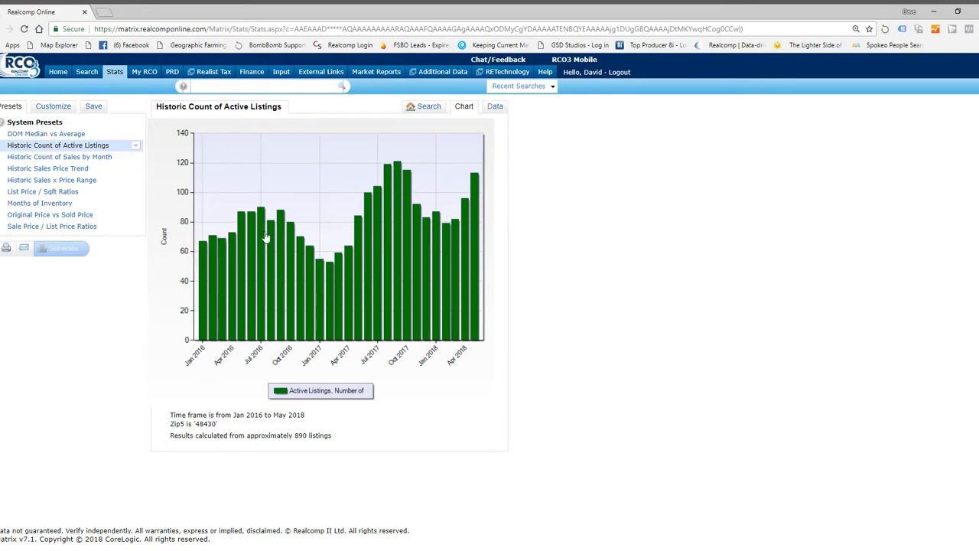
pyautogui.moveTo(389, 193)
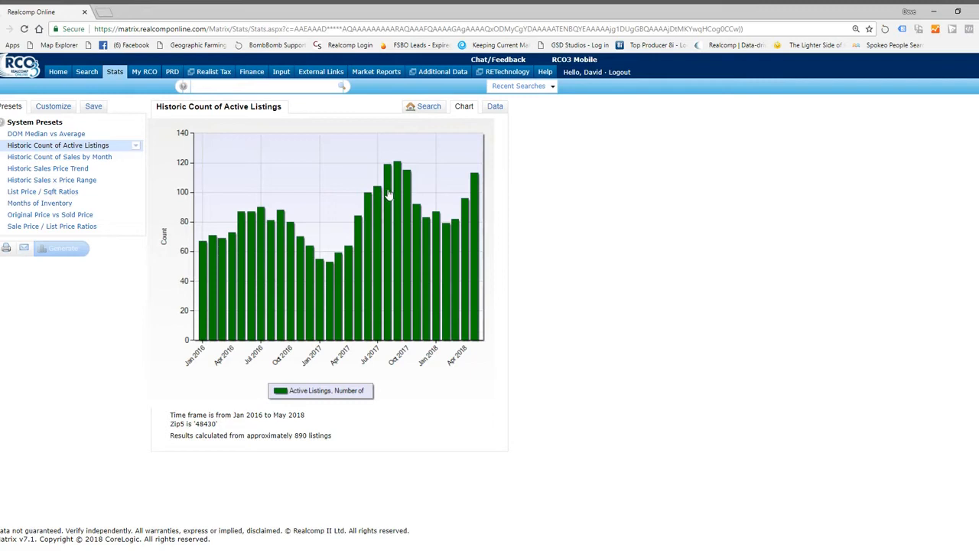
pyautogui.moveTo(396, 167)
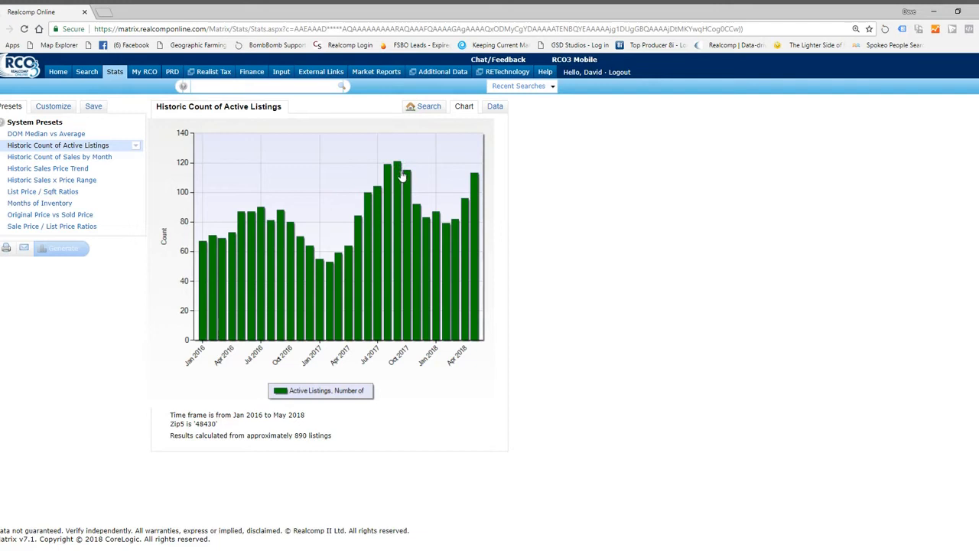
pyautogui.moveTo(453, 214)
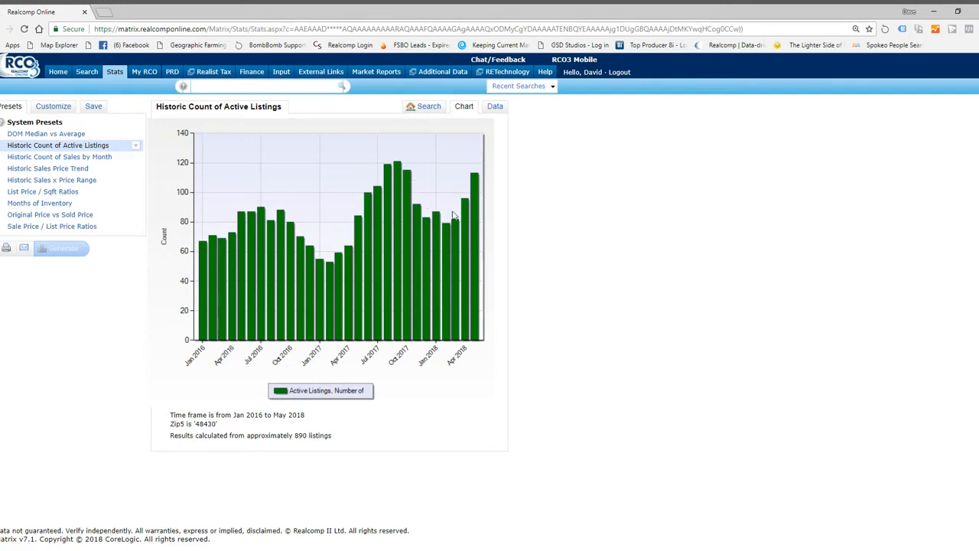
pyautogui.moveTo(471, 209)
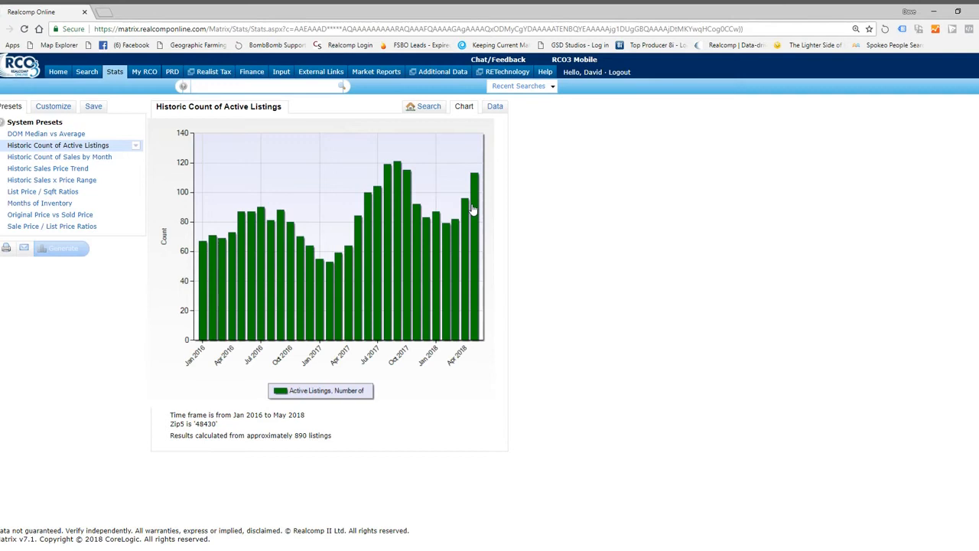
pyautogui.moveTo(477, 184)
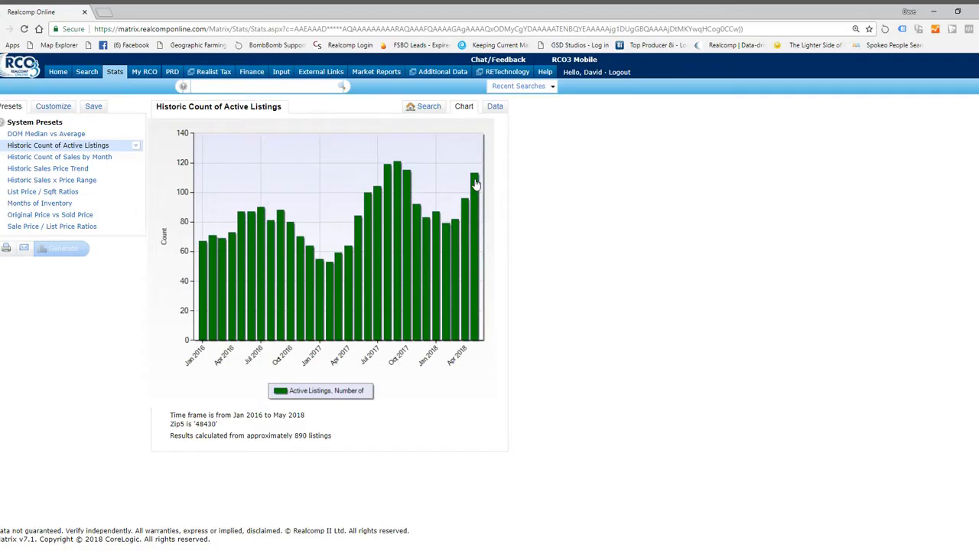
pyautogui.moveTo(462, 177)
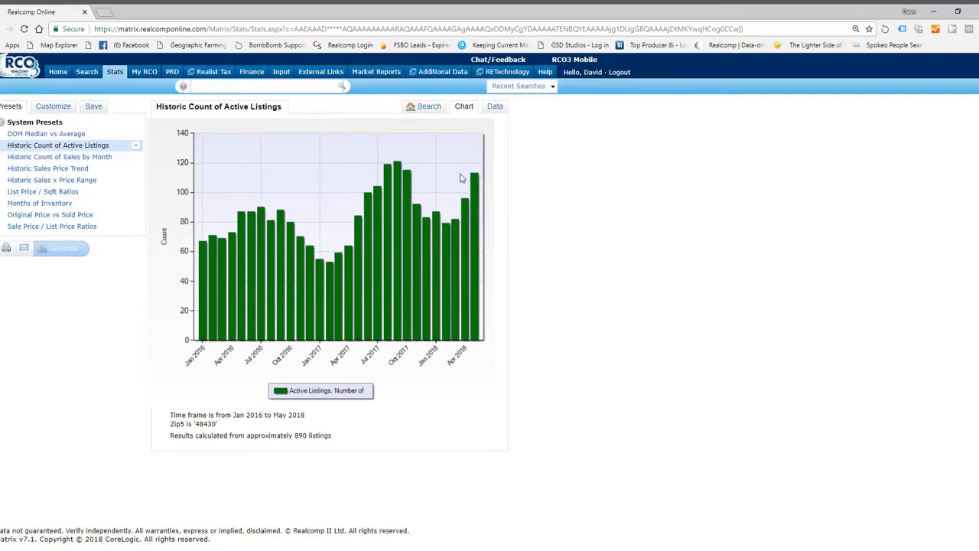
# Step: Show the Sale Price / List Price Ratios line chart for zip 48430
pyautogui.click(52, 226)
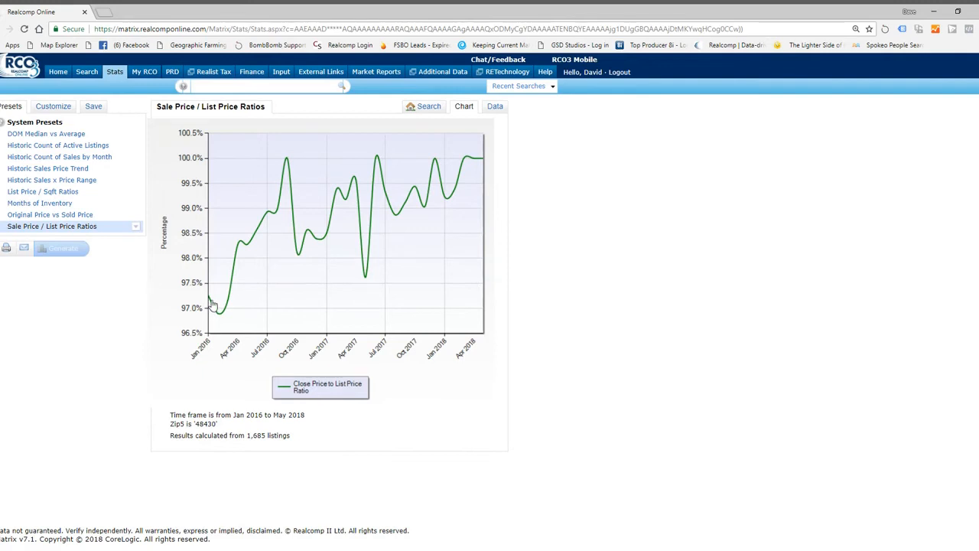
pyautogui.moveTo(245, 248)
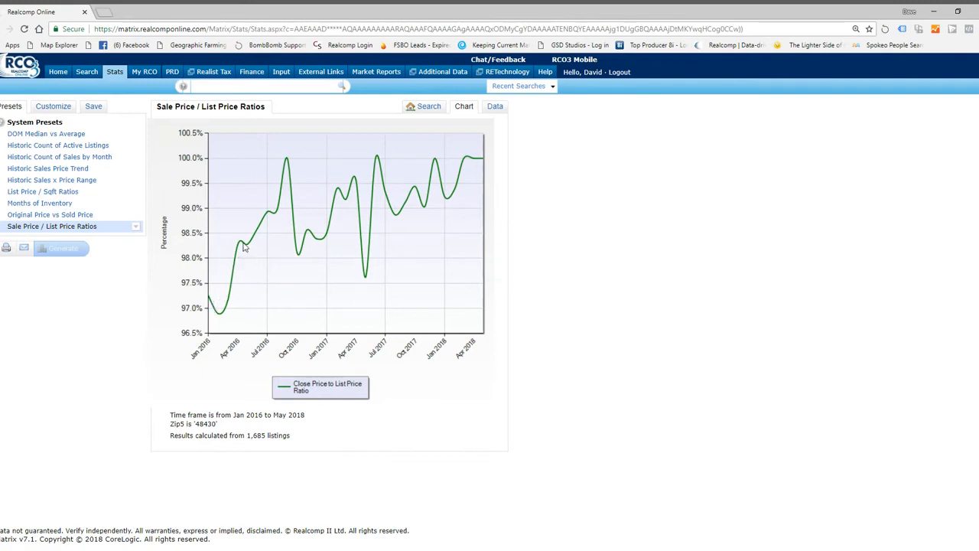
pyautogui.moveTo(283, 161)
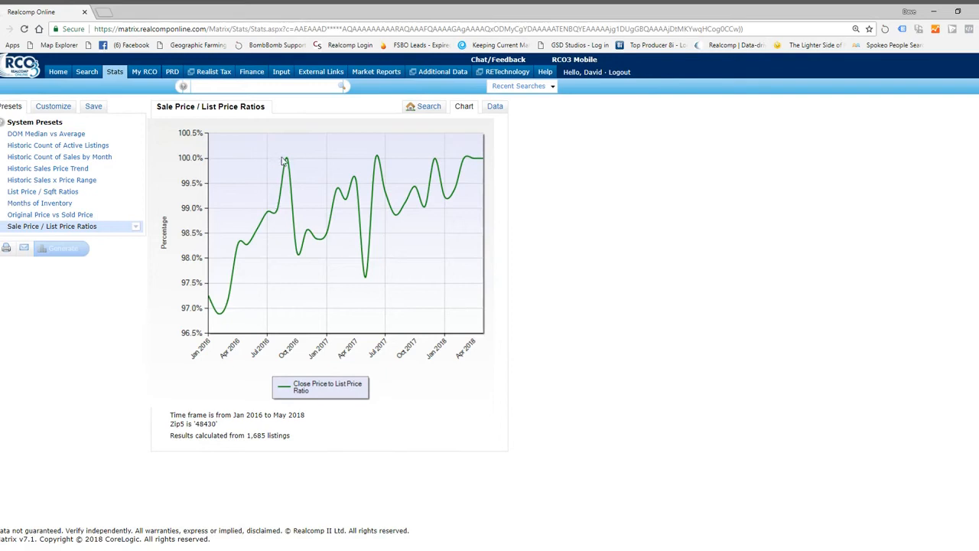
pyautogui.moveTo(285, 163)
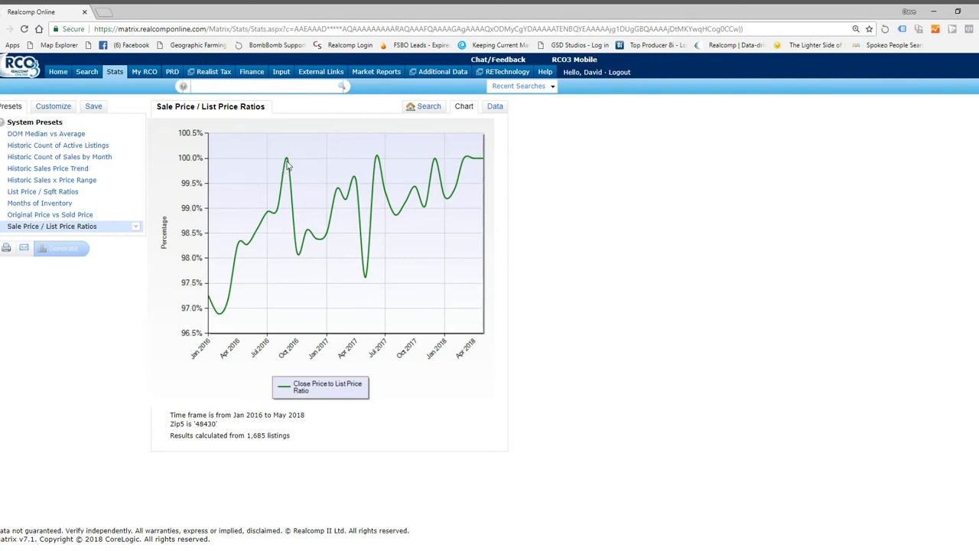
pyautogui.moveTo(338, 231)
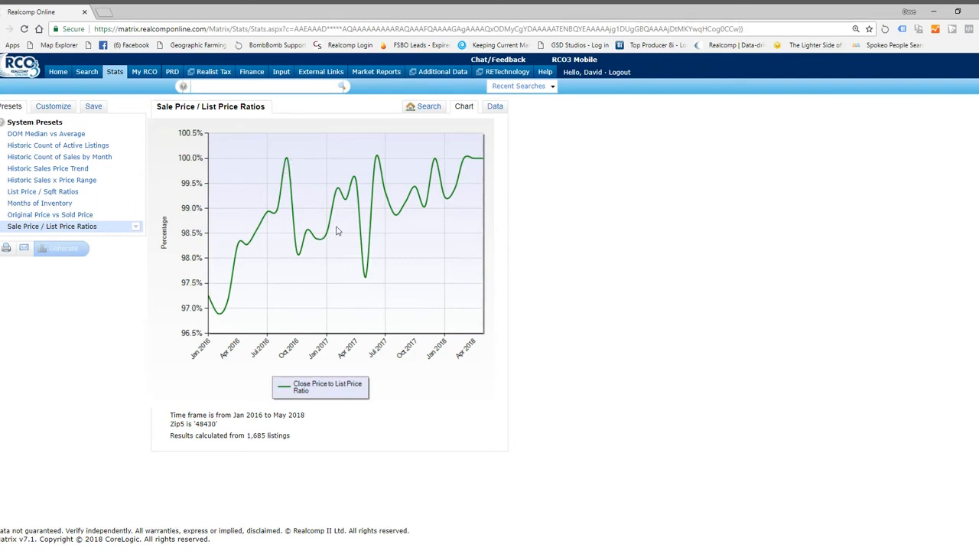
pyautogui.moveTo(370, 283)
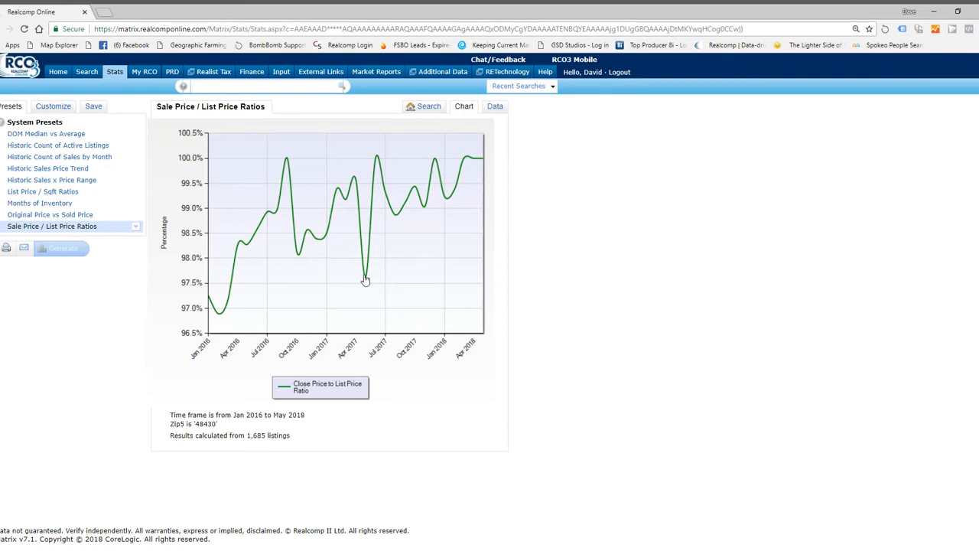
pyautogui.moveTo(477, 211)
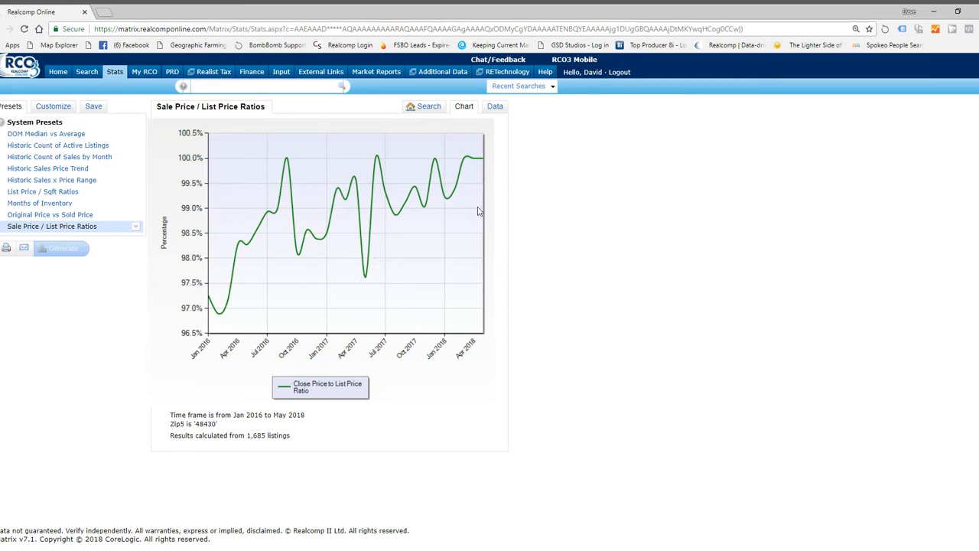
pyautogui.moveTo(452, 210)
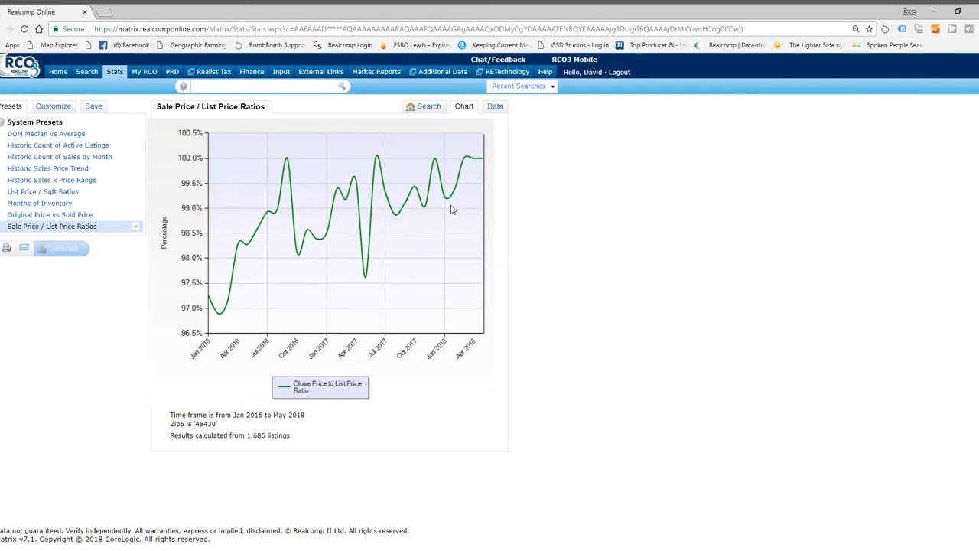
pyautogui.moveTo(450, 202)
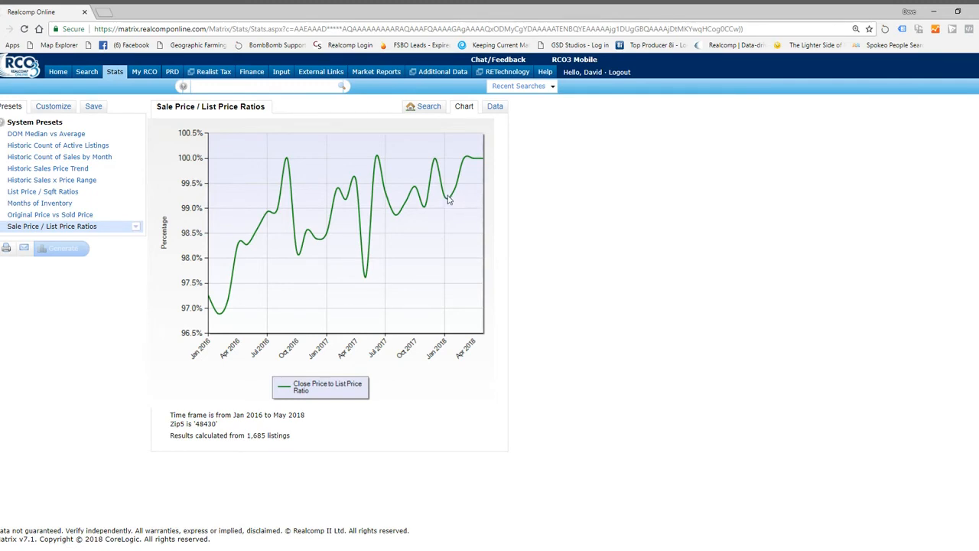
pyautogui.moveTo(450, 202)
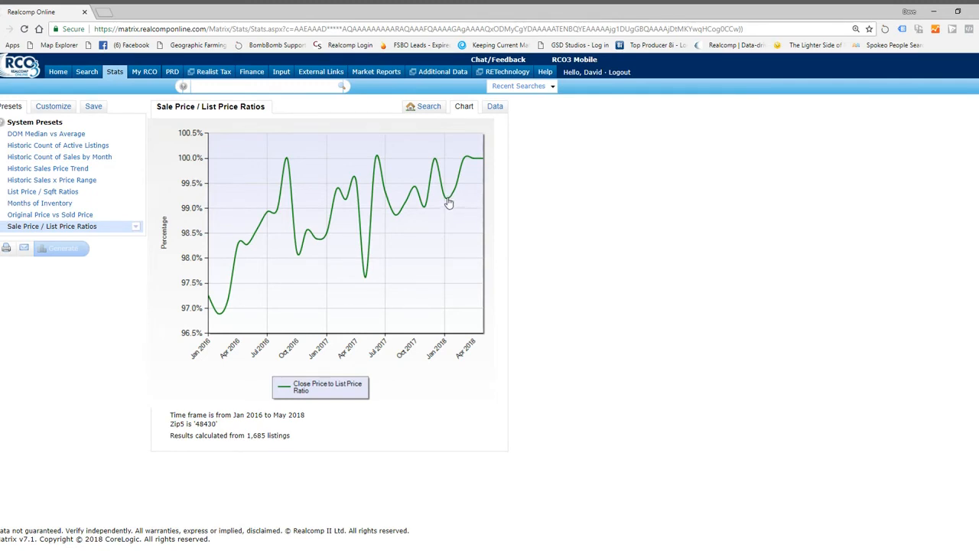
pyautogui.moveTo(468, 162)
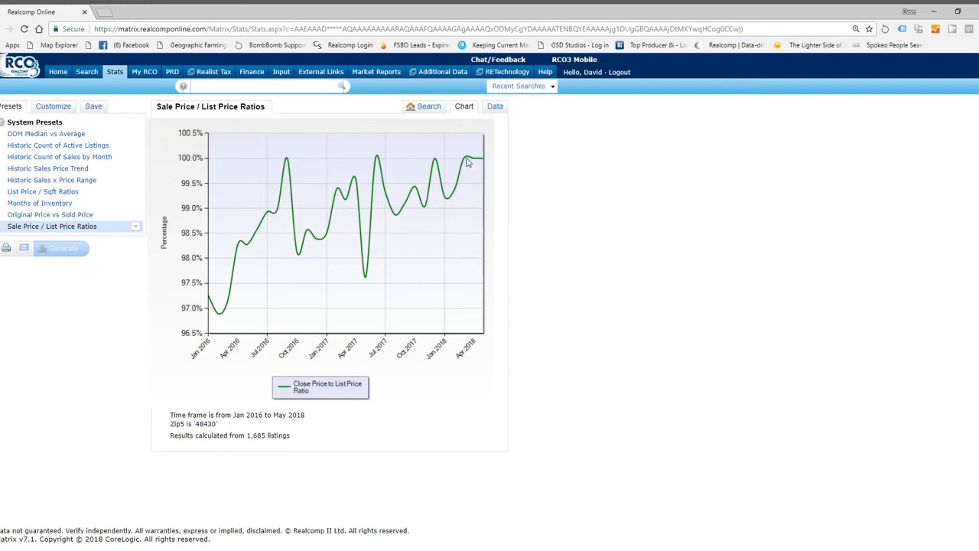
pyautogui.moveTo(469, 161)
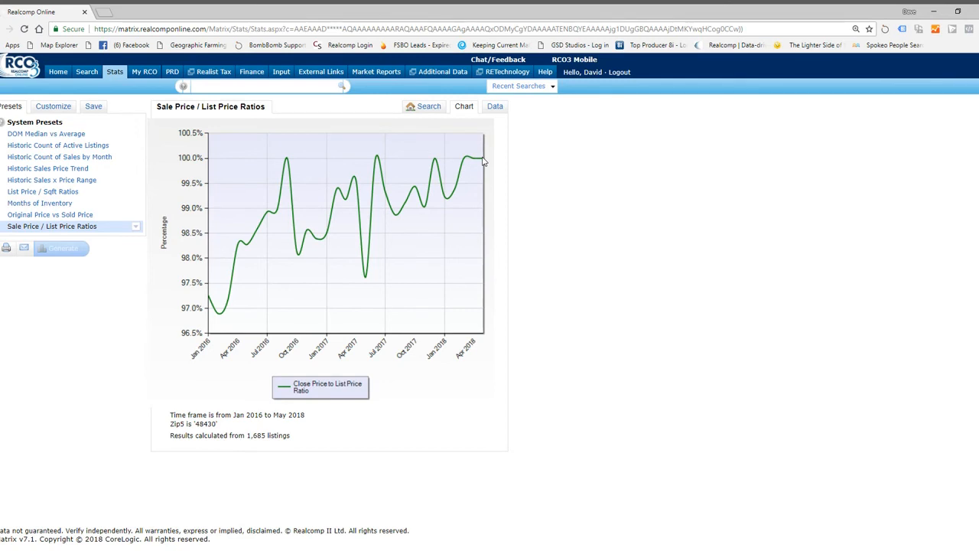
pyautogui.moveTo(481, 162)
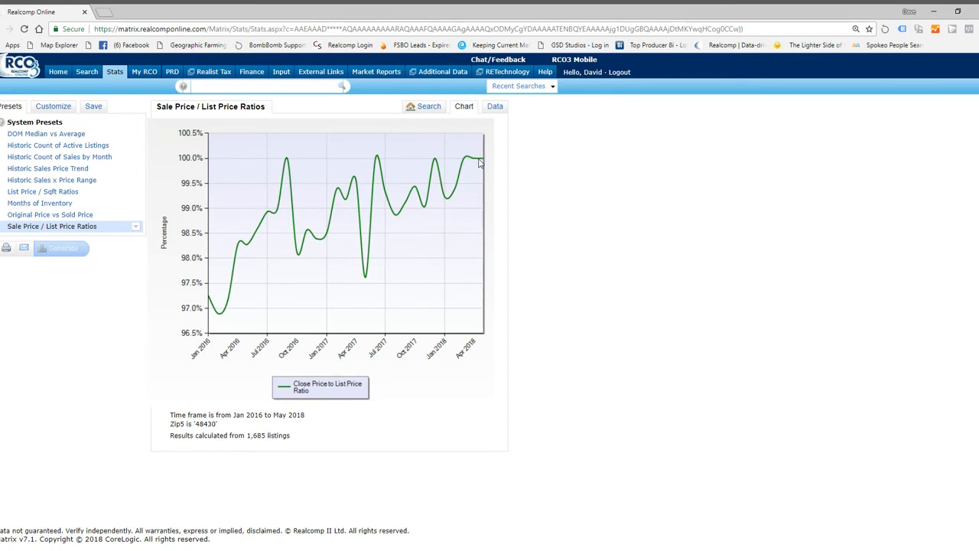